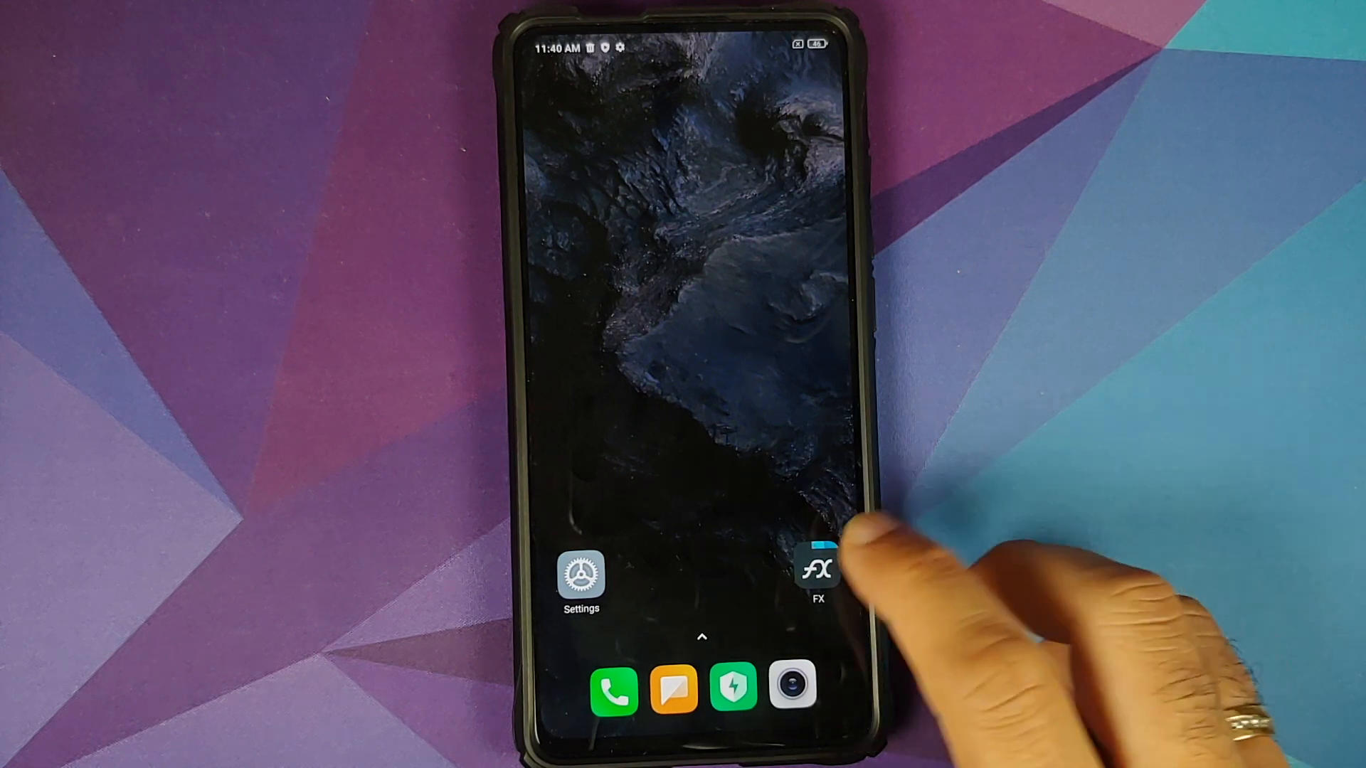
Launch FX File Manager and open Main Storage showing the OnePlus 9 Live Walls zip
{"action": "left_click", "coordinate": [813, 582]}
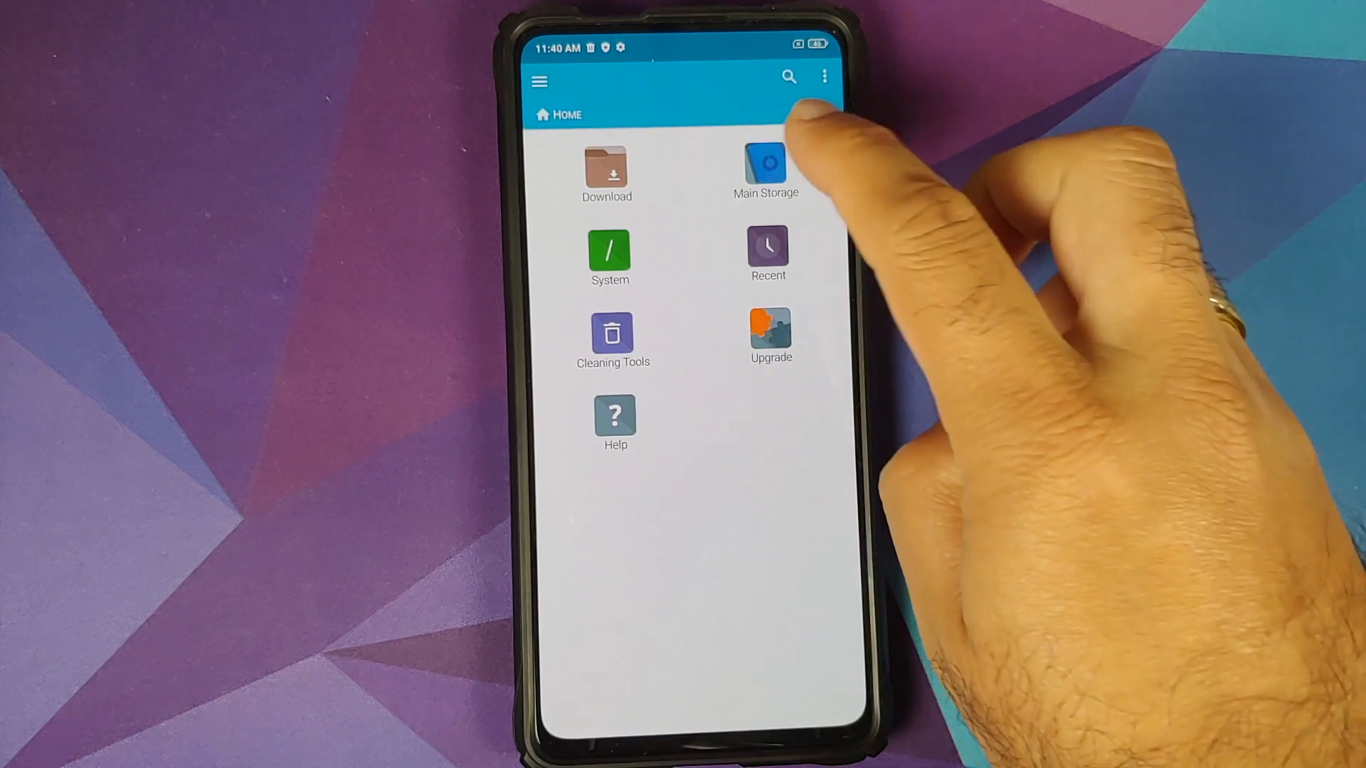
{"action": "left_click", "coordinate": [766, 162]}
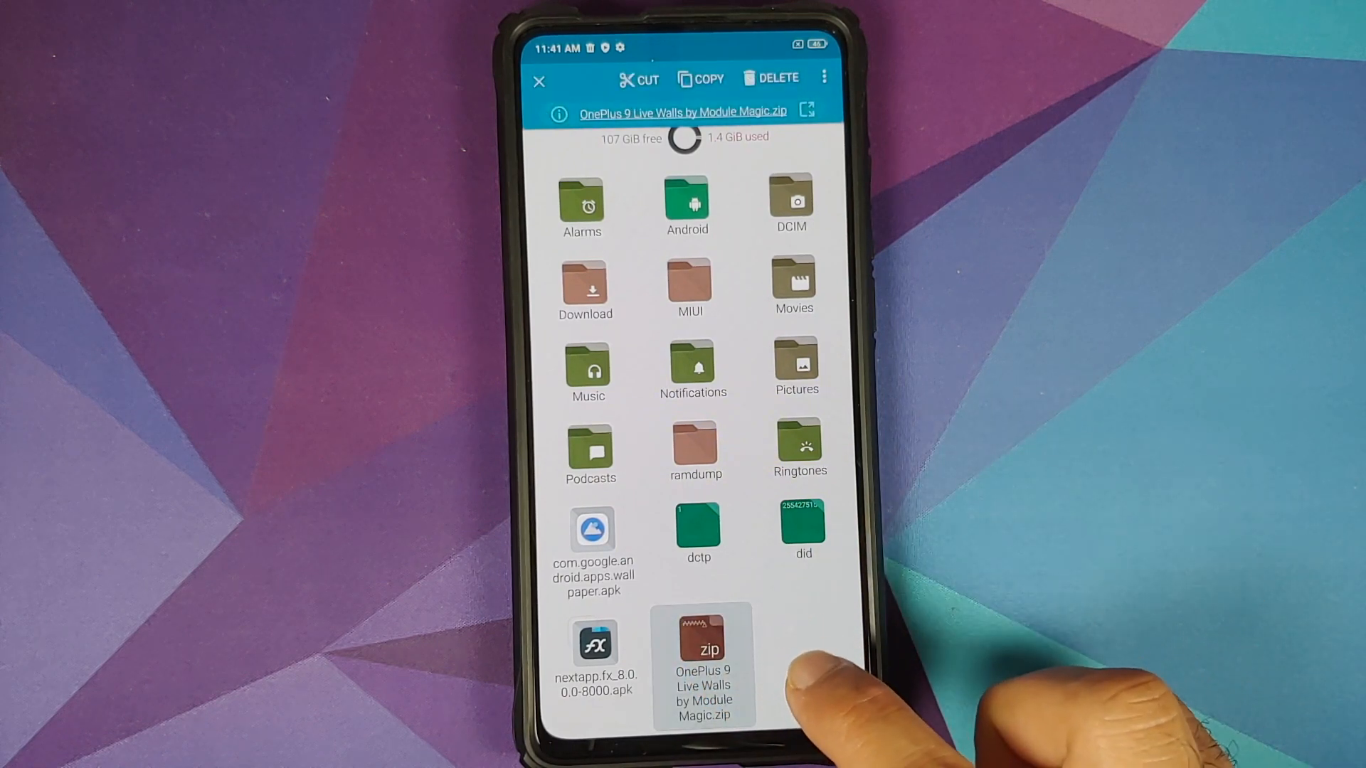
Extract the OnePlus 9 Live Walls zip here via Archive Explorer
{"action": "left_click", "coordinate": [823, 77]}
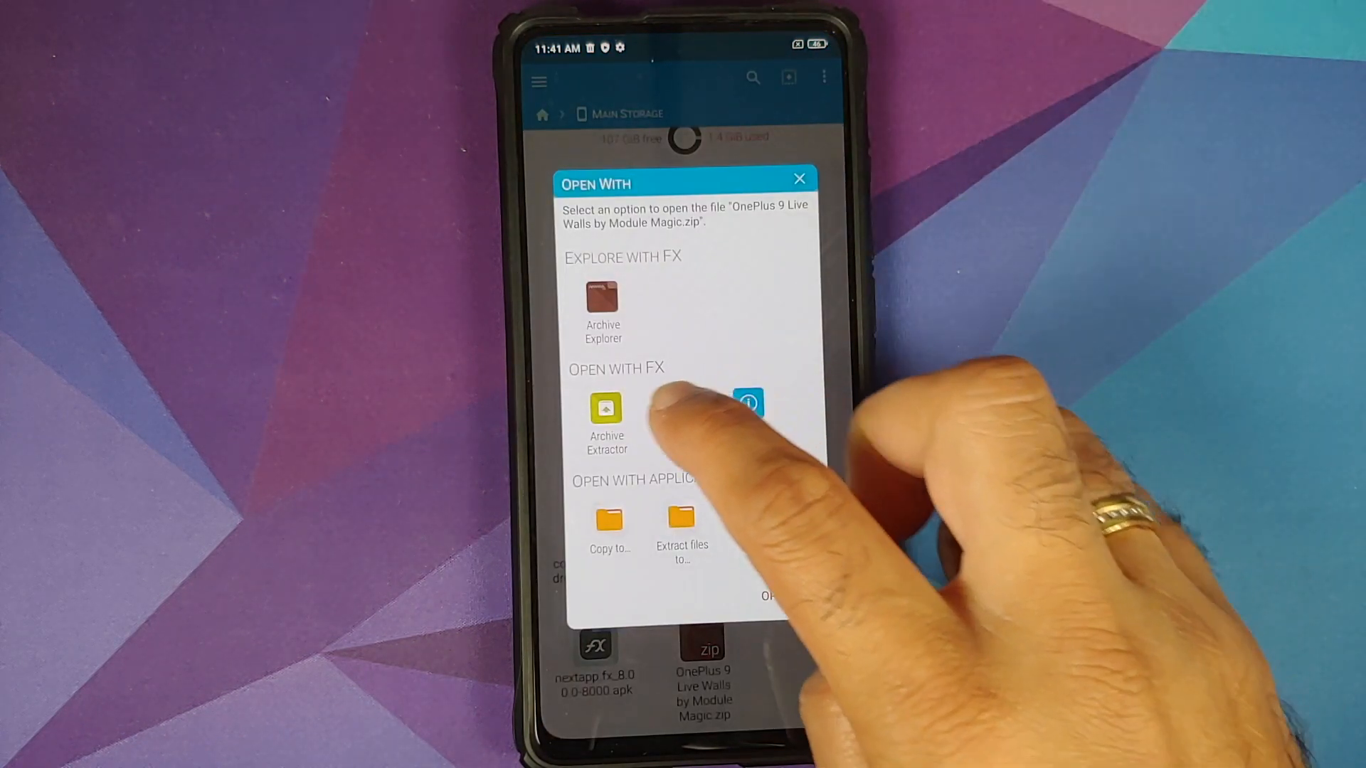
{"action": "left_click", "coordinate": [606, 408]}
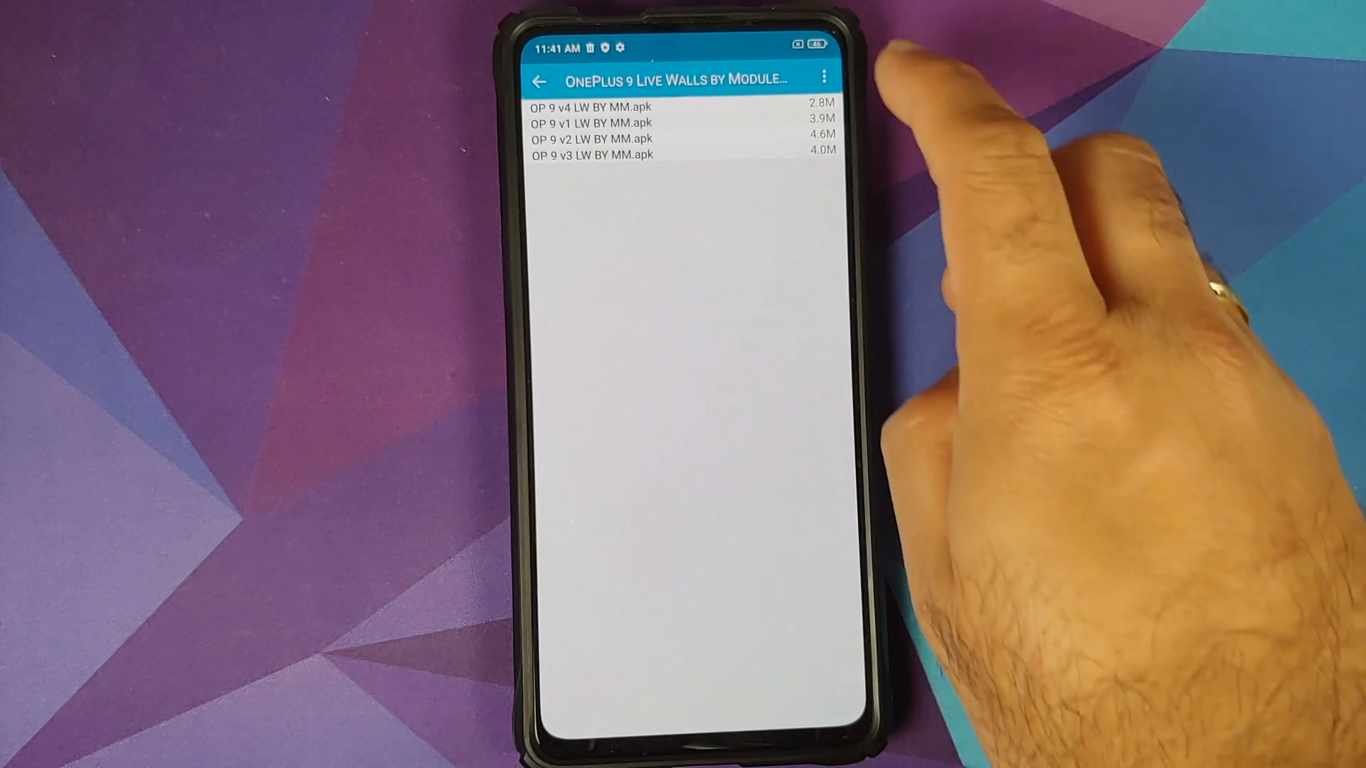
{"action": "left_click", "coordinate": [821, 72]}
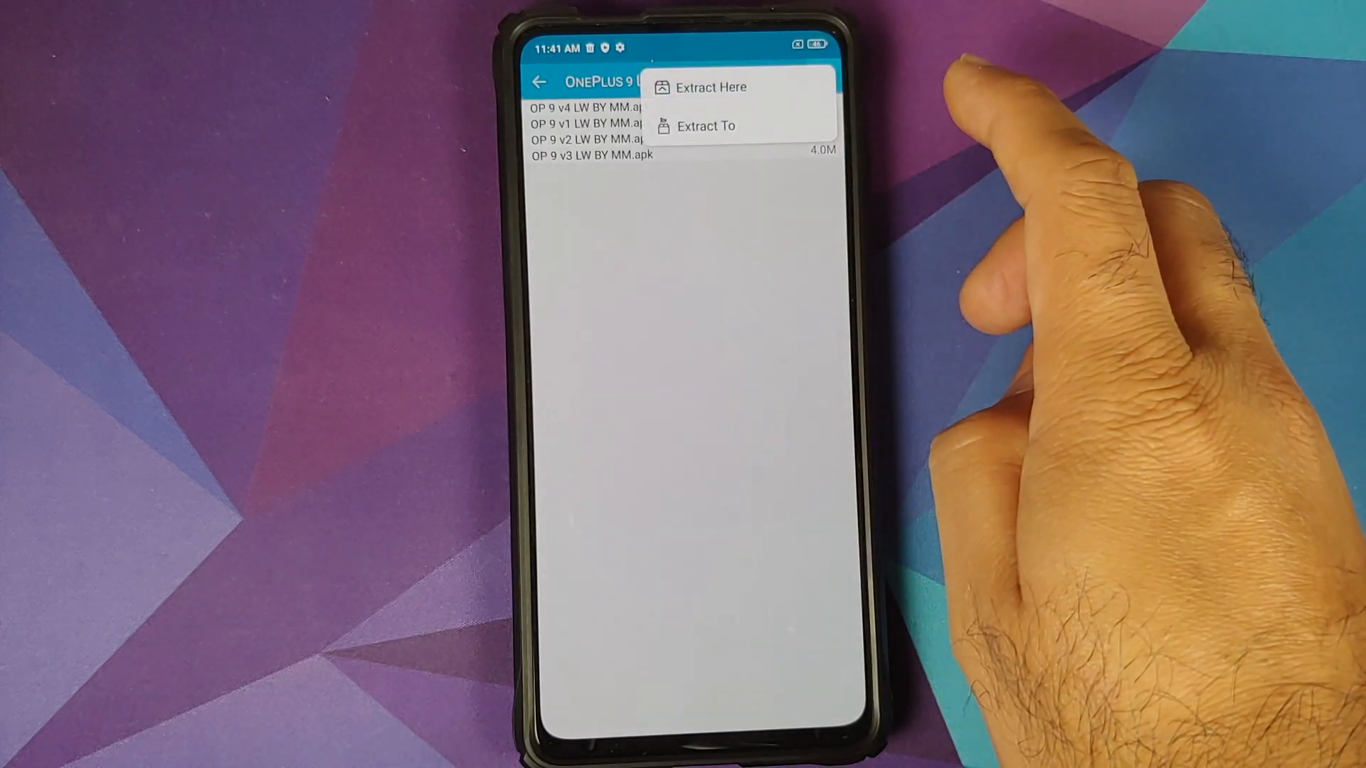
{"action": "left_click", "coordinate": [707, 87]}
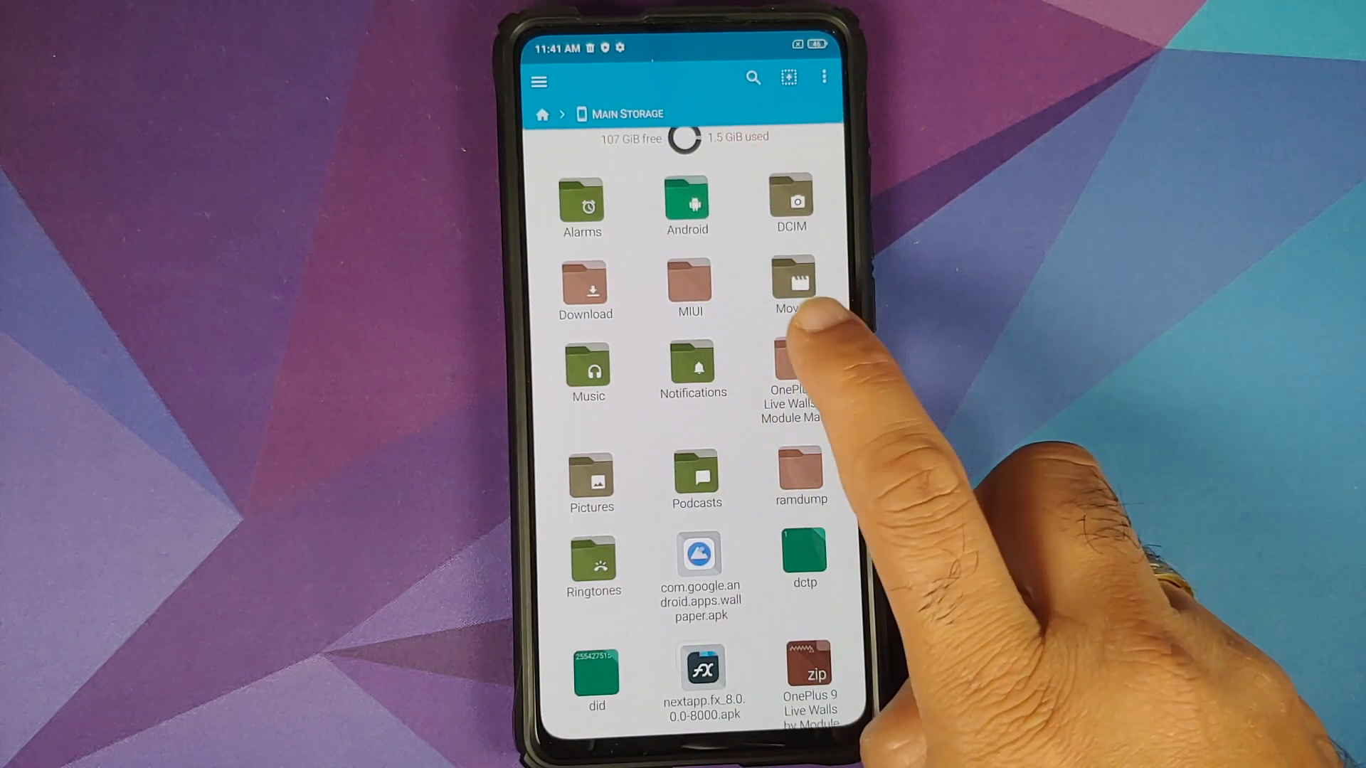
Open an extracted live wallpaper APK and allow installs from FX File Manager
{"action": "left_click", "coordinate": [789, 360]}
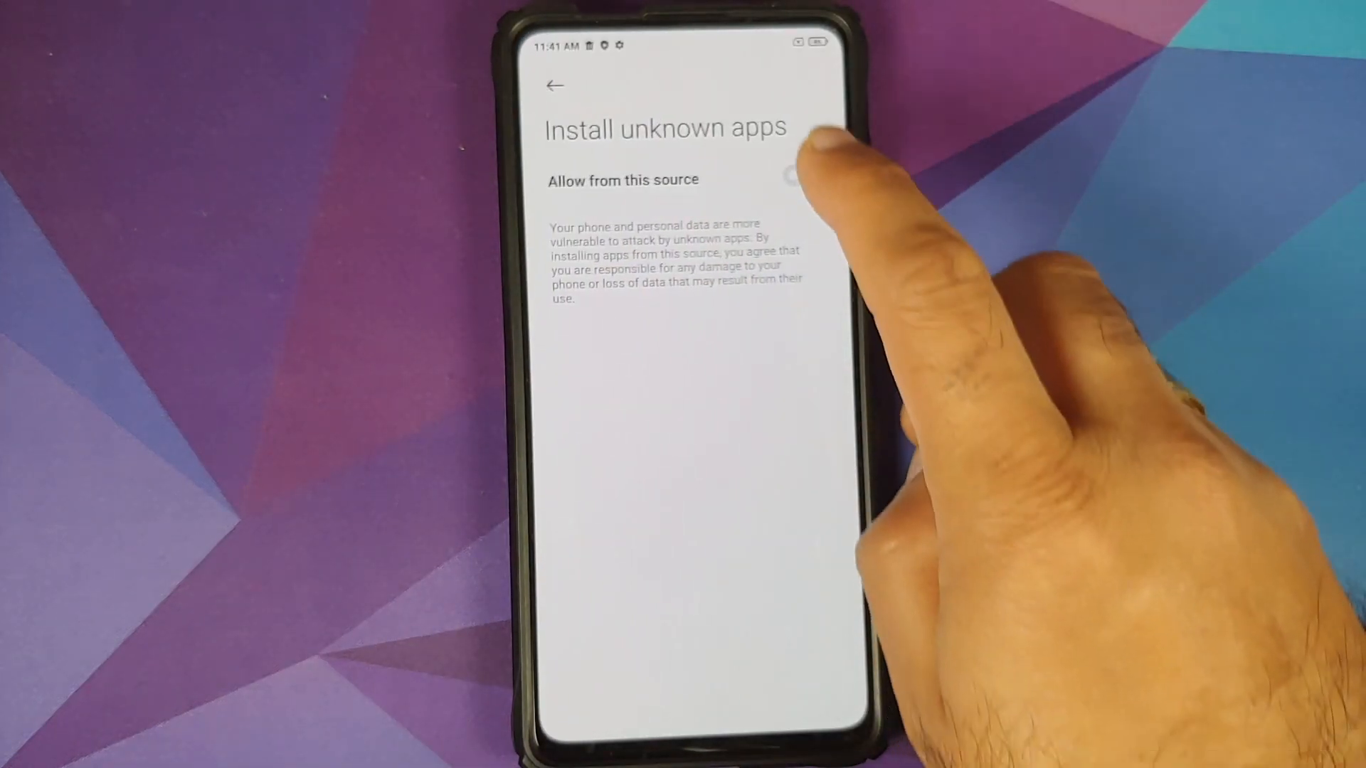
{"action": "left_click", "coordinate": [792, 178]}
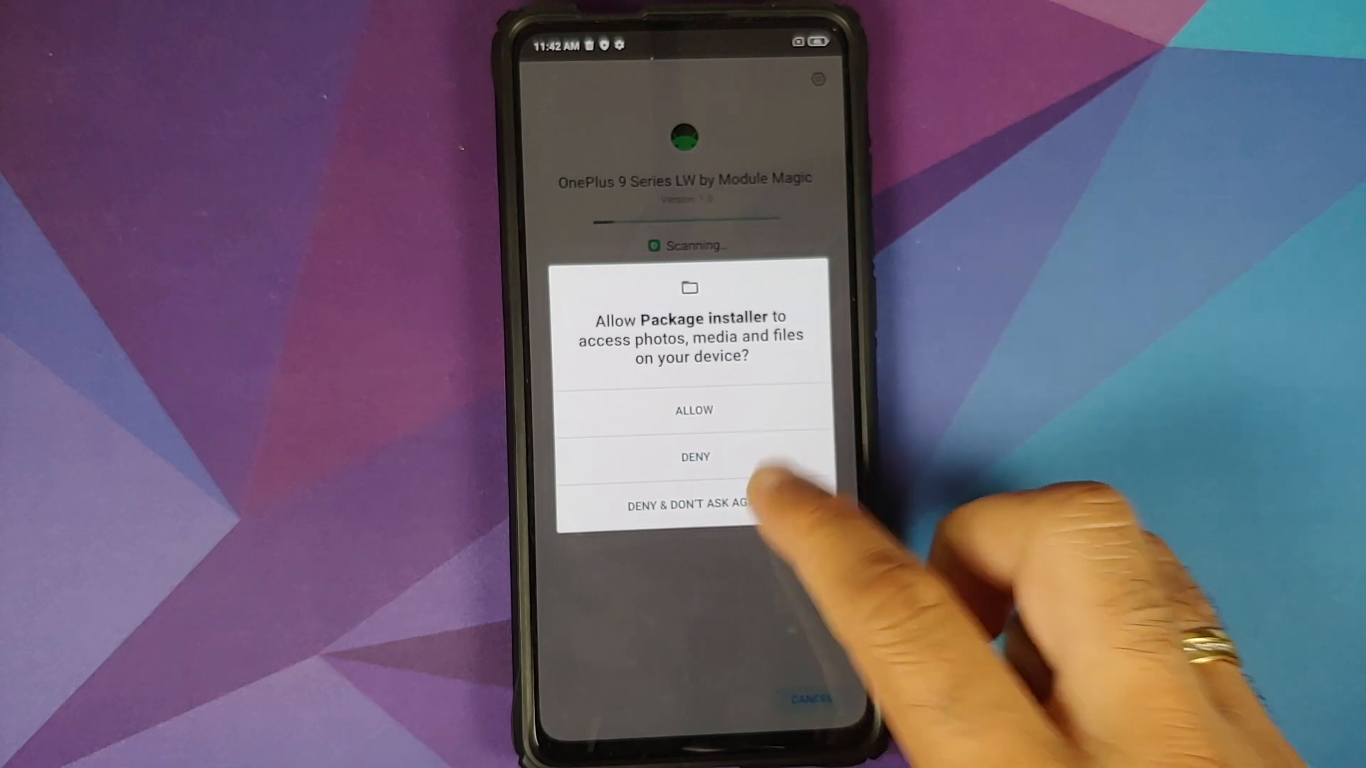
Respond to the installer's media access request for OnePlus 9 Series LW
{"action": "left_click", "coordinate": [693, 410]}
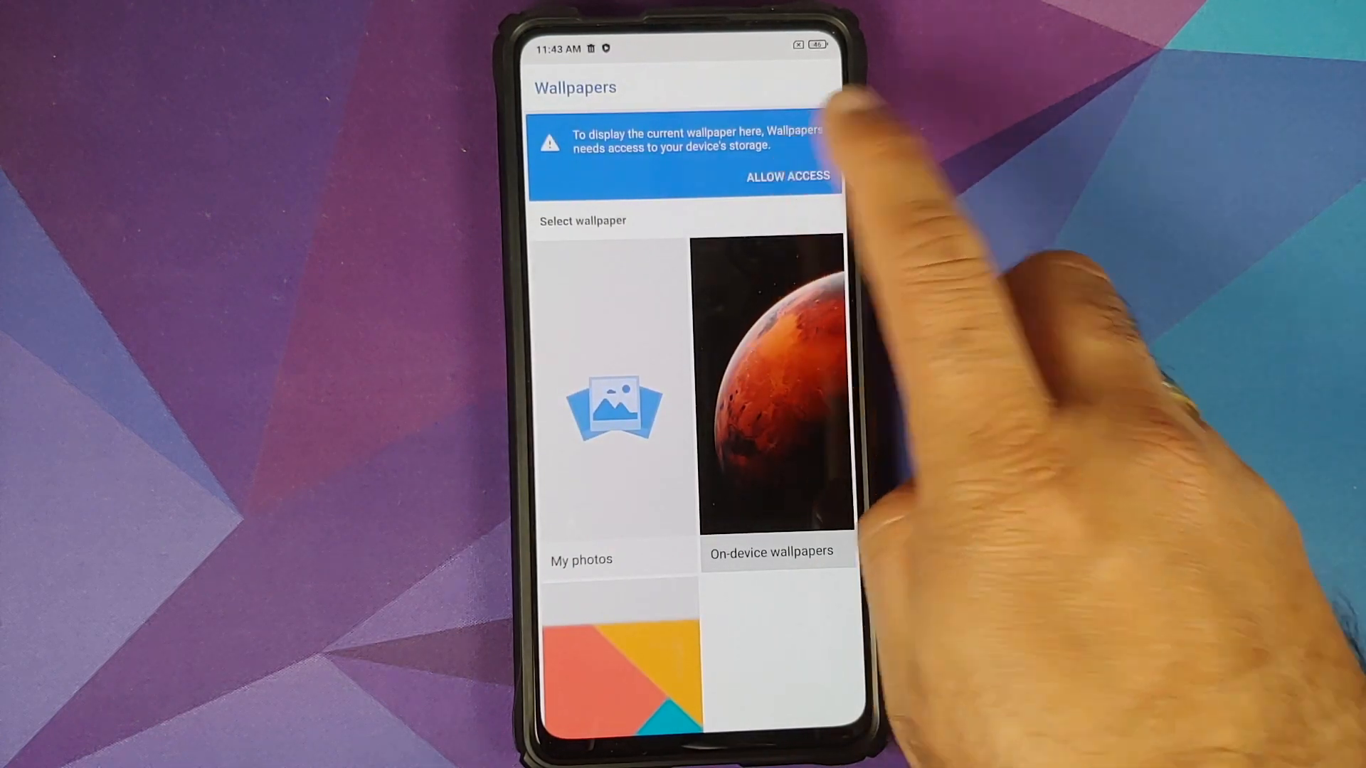
Grant Wallpapers storage access and scroll down to the live wallpapers
{"action": "left_click", "coordinate": [787, 176]}
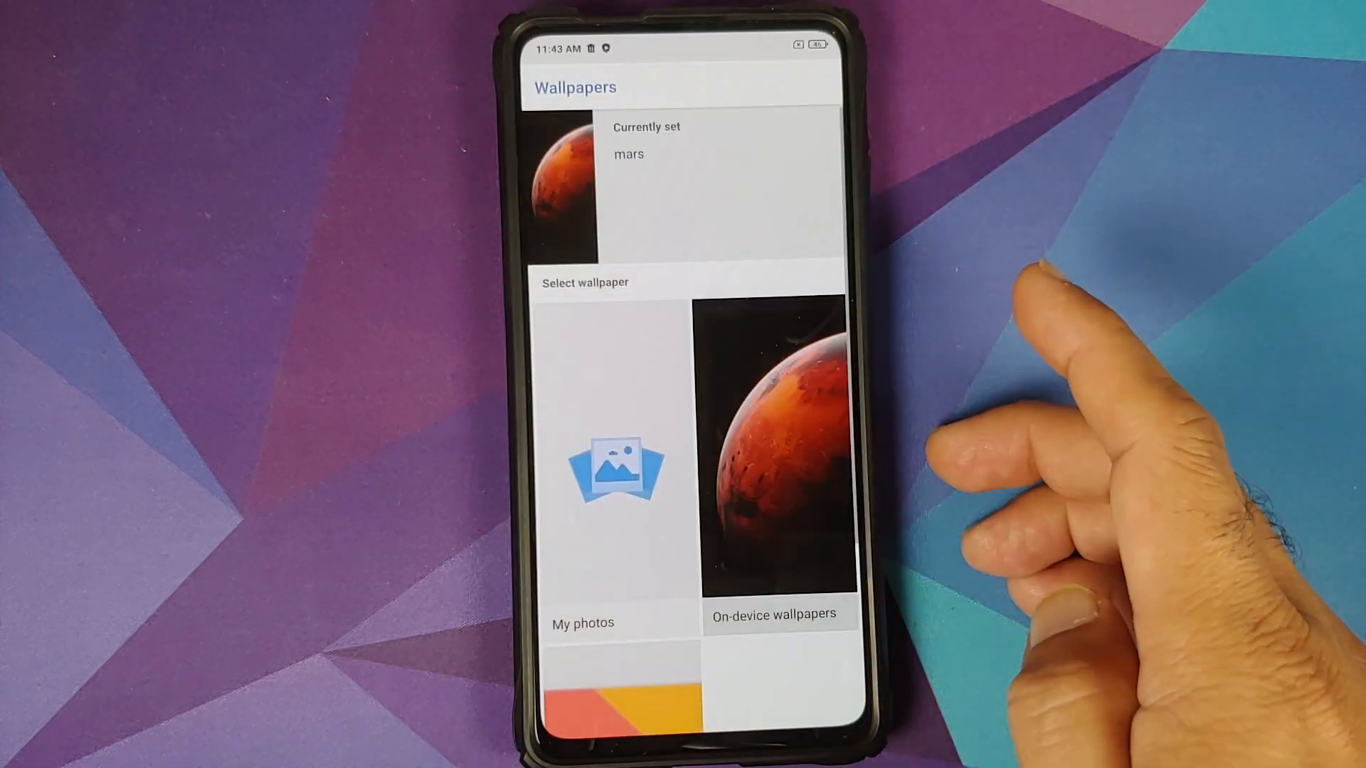
{"action": "scroll", "scroll_direction": "down", "scroll_amount": 3}
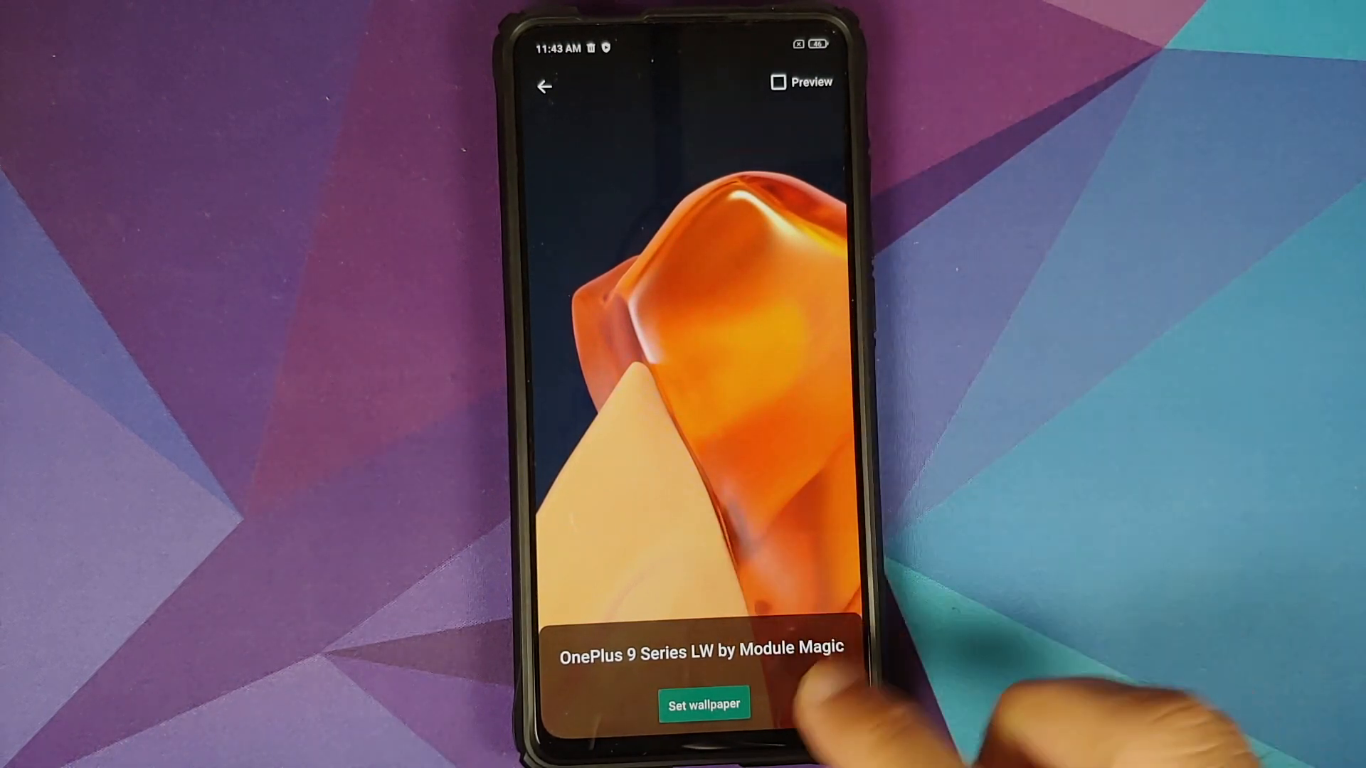
Apply the orange OnePlus 9 Series LW live wallpaper
{"action": "left_click", "coordinate": [705, 702]}
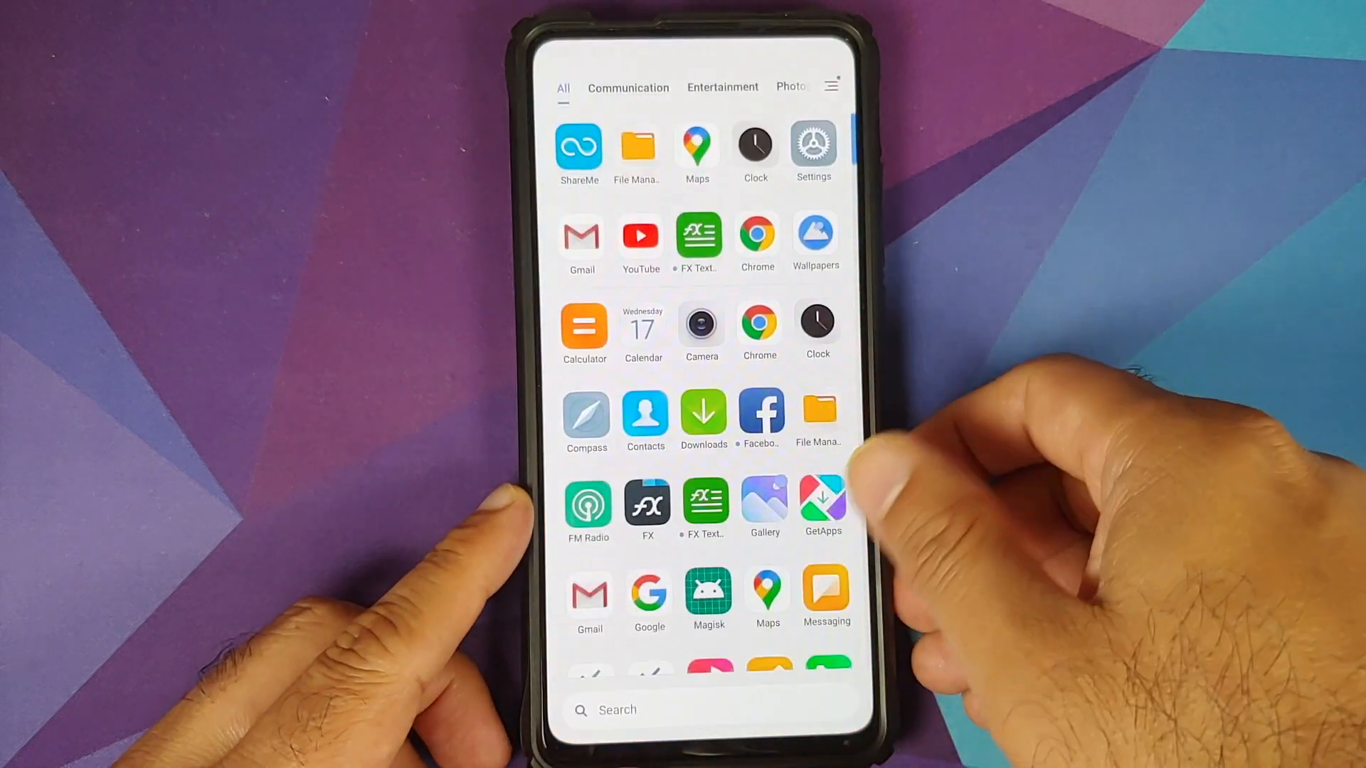
Dismiss the Gallery zoom tip, open the purple video, and choose Set video wallpaper
{"action": "scroll", "scroll_direction": "down", "scroll_amount": 3}
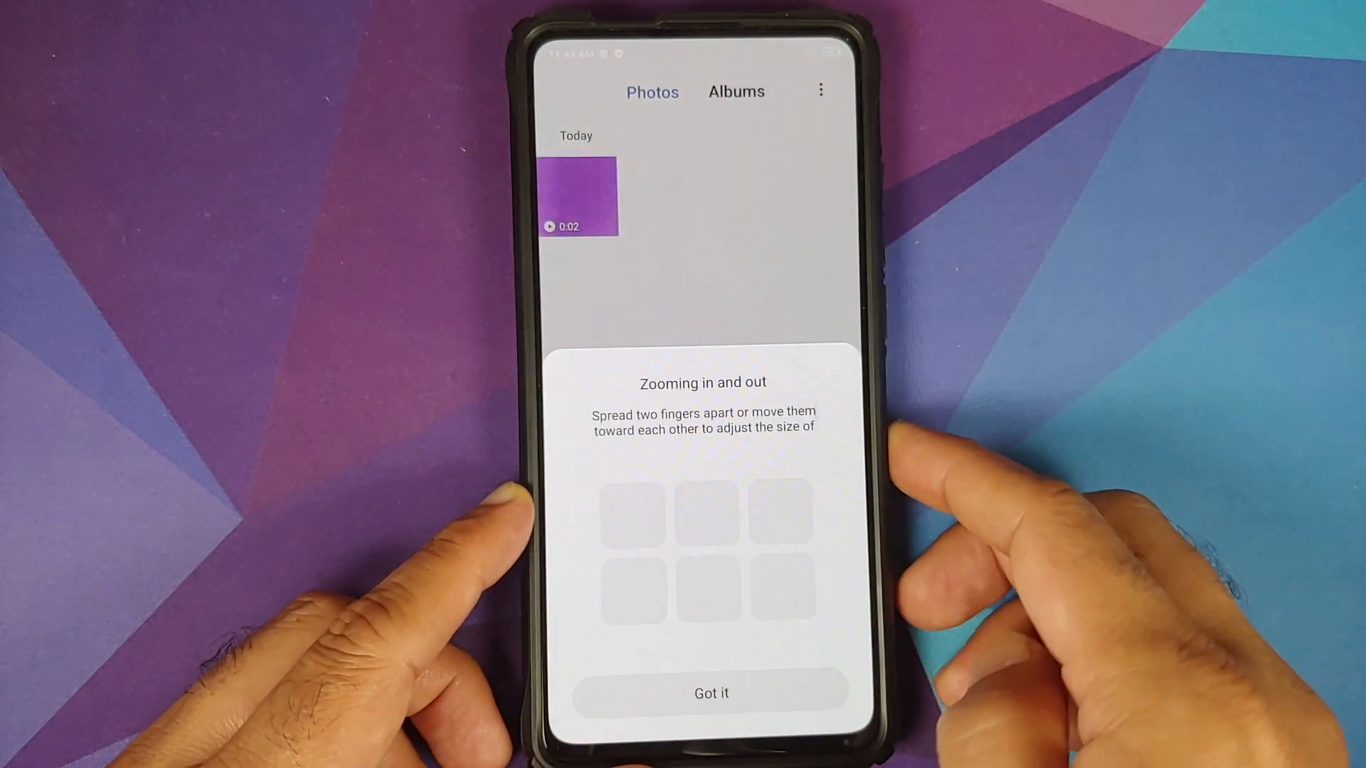
{"action": "left_click", "coordinate": [712, 693]}
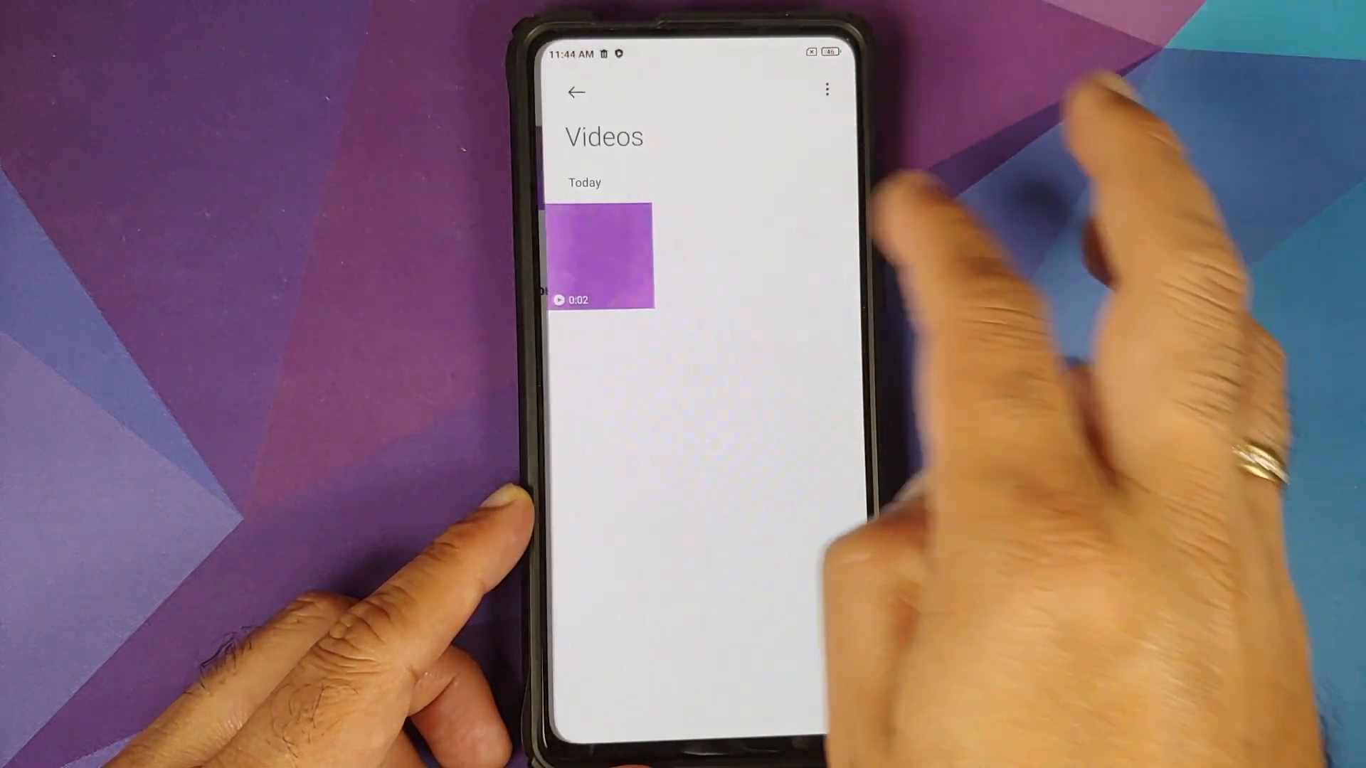
{"action": "left_click", "coordinate": [606, 256]}
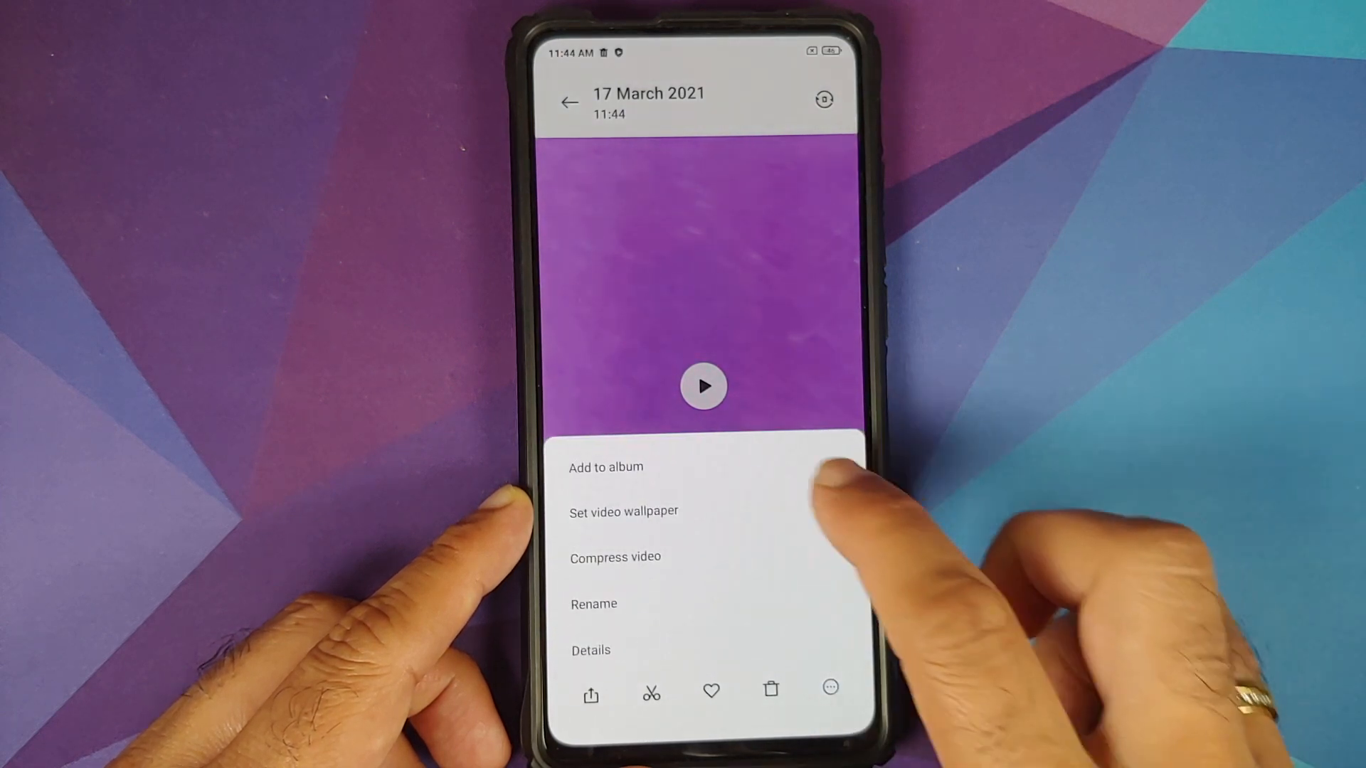
{"action": "left_click", "coordinate": [624, 511]}
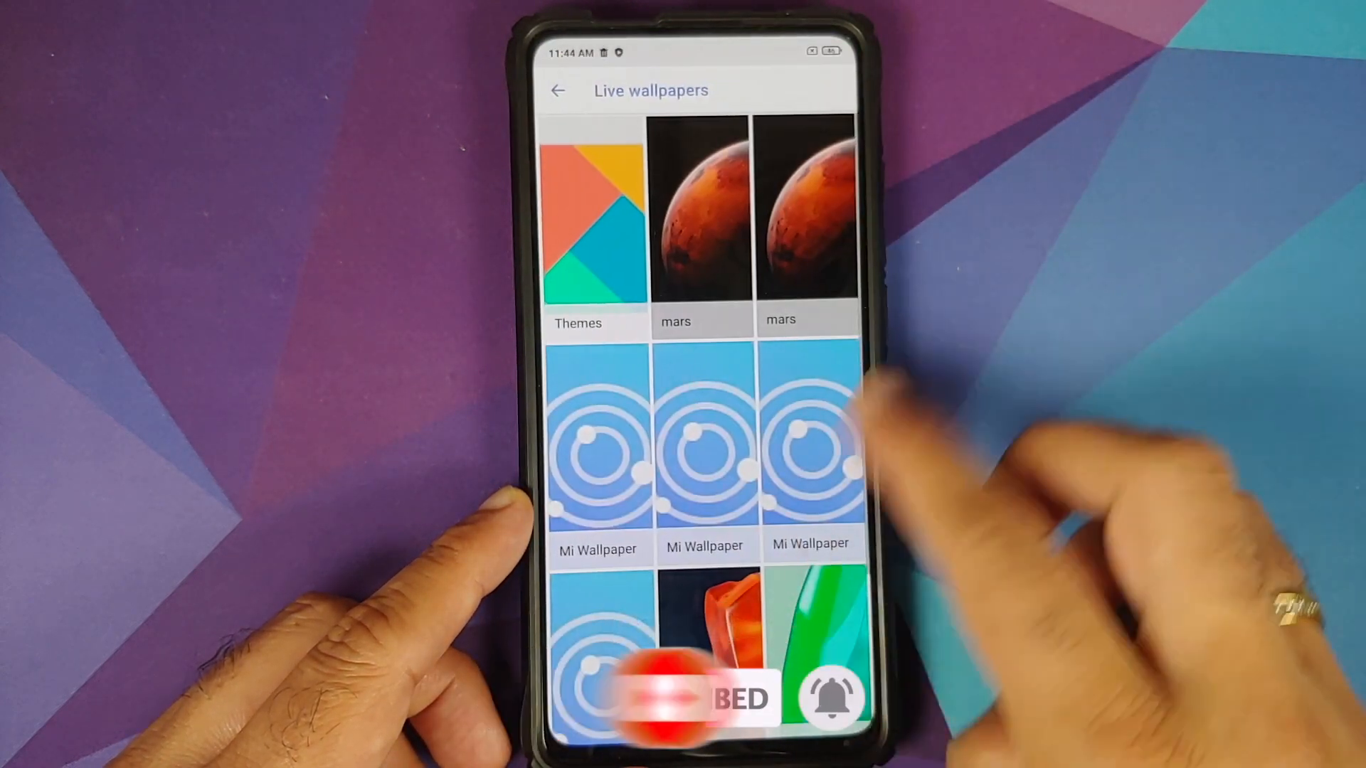
Preview the green OnePlus 9 Series LW wallpaper and set it
{"action": "left_click", "coordinate": [810, 613]}
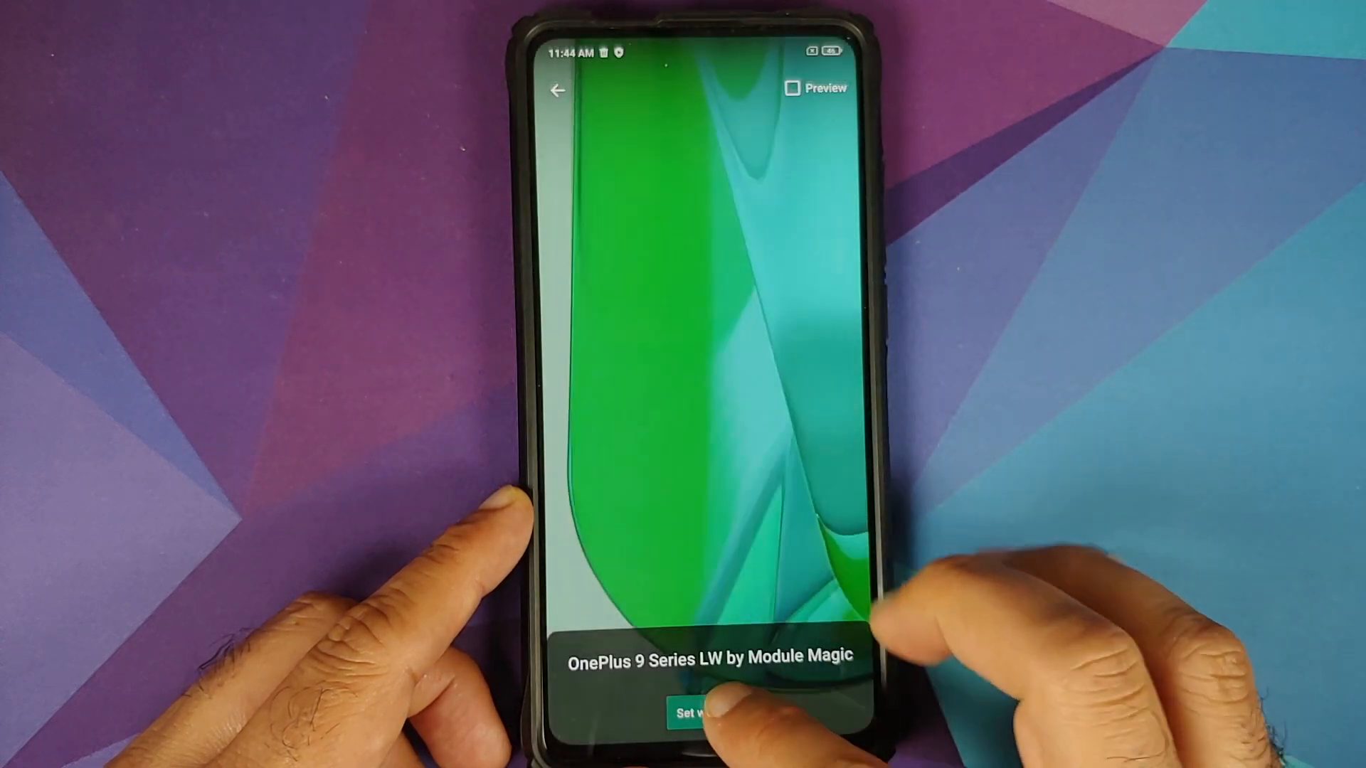
{"action": "left_click", "coordinate": [698, 715]}
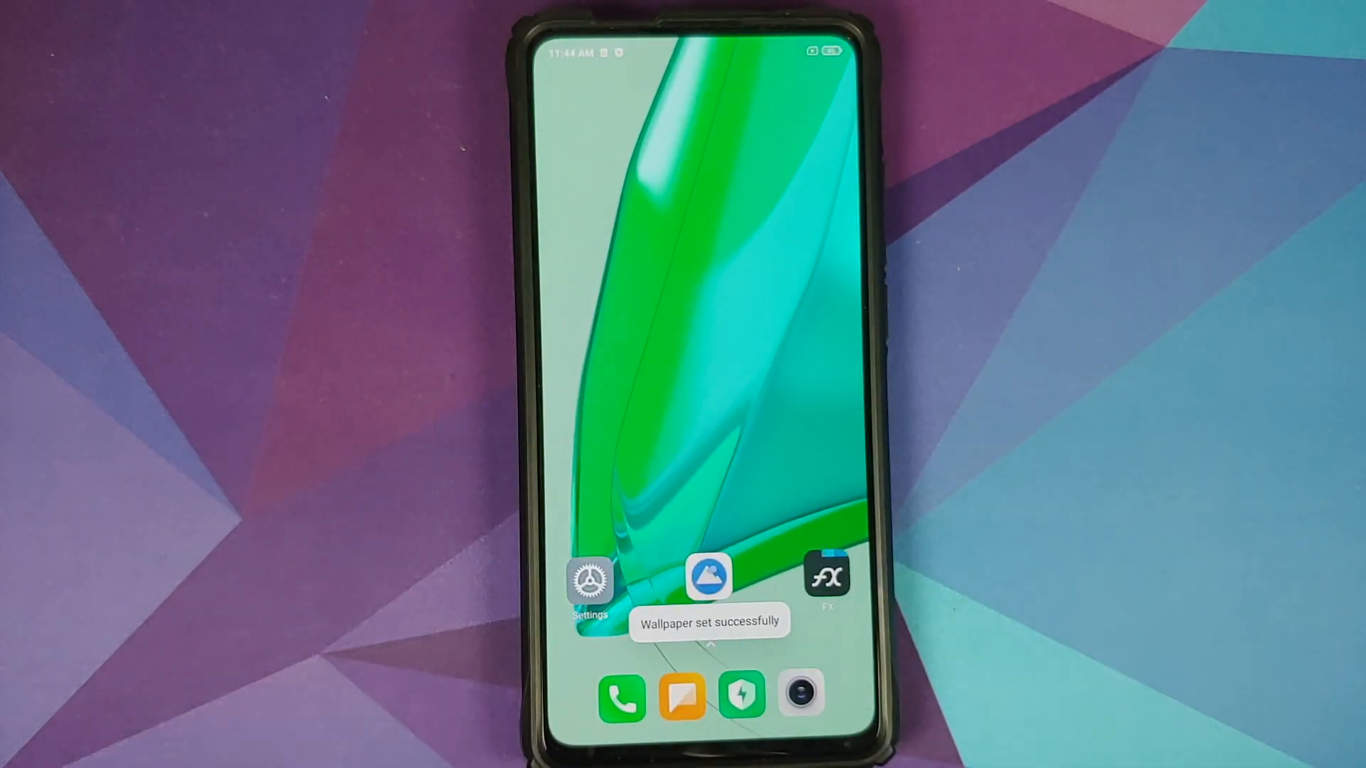